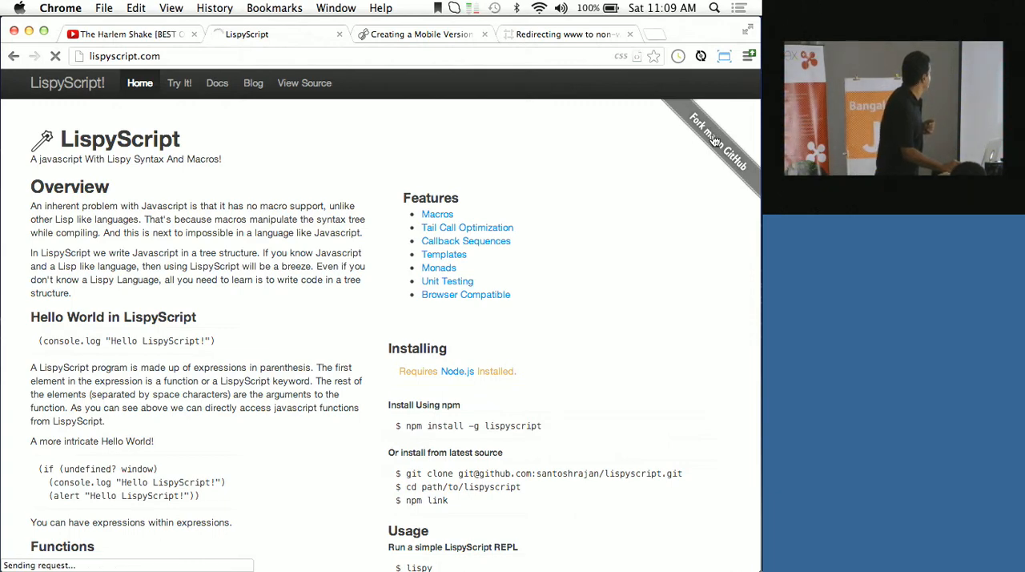
Follow the homepage's GitHub link to the lispyscript source repository.
left_click(717, 141)
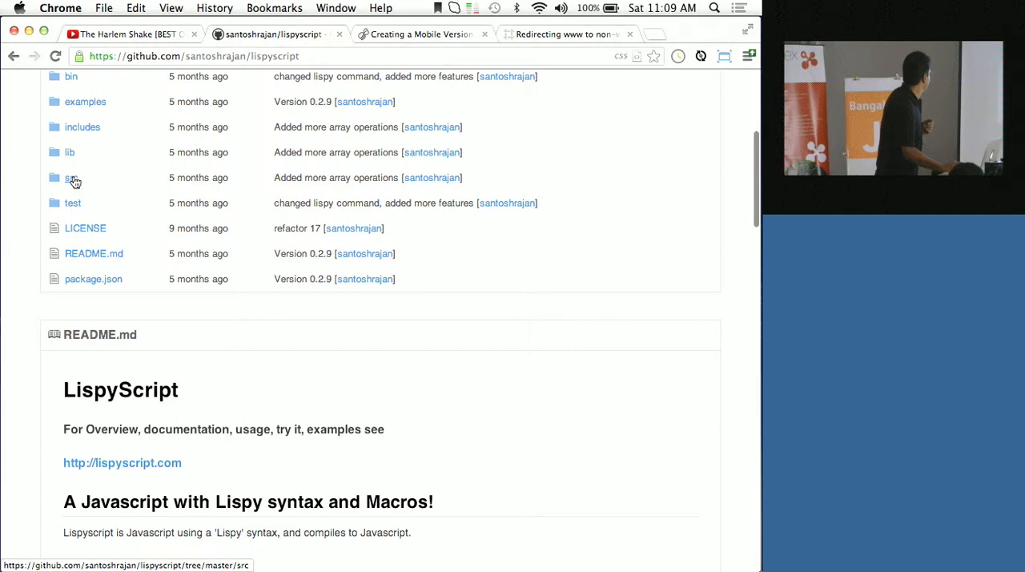
Navigate into the src folder and view the lispy.ls source file.
left_click(70, 176)
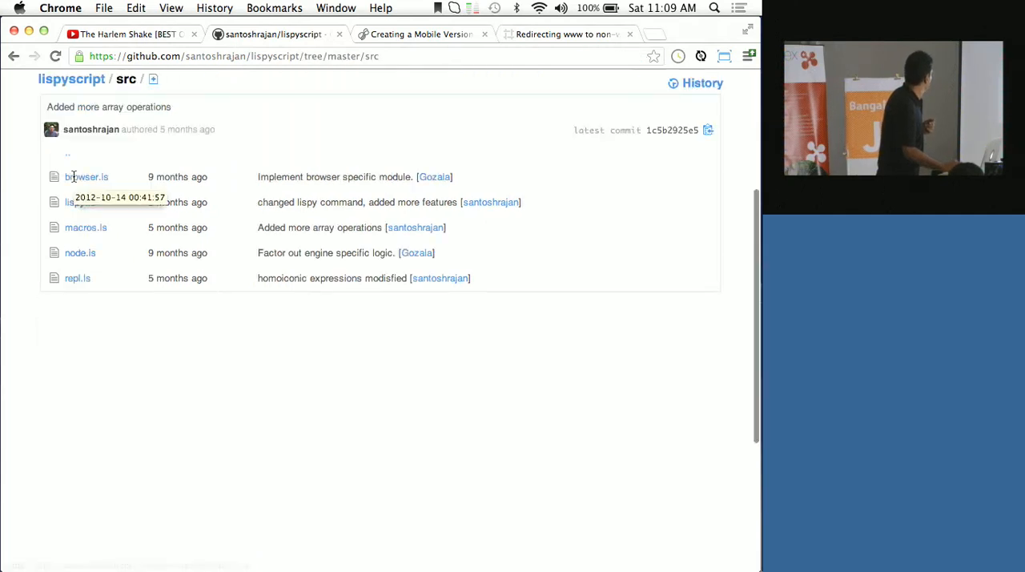
left_click(76, 202)
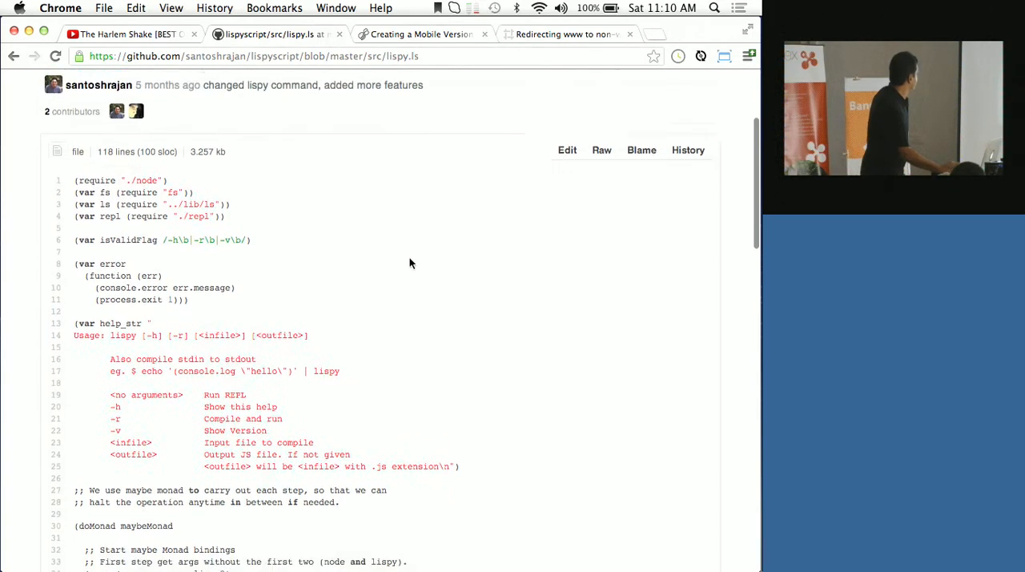
scroll("down", 3)
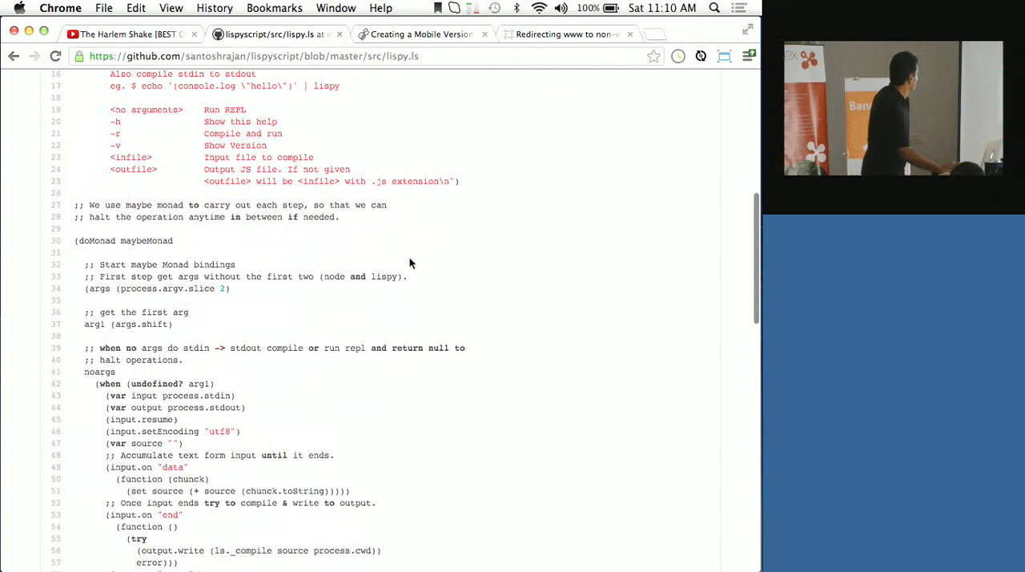
scroll("down", 3)
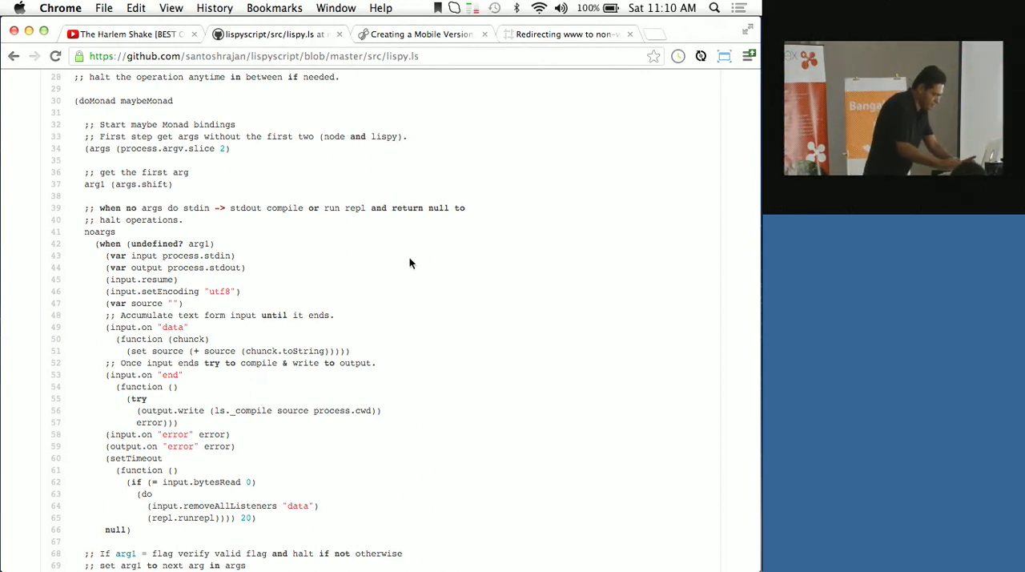
Zoom the page in so the lispy.ls code reads in larger text.
left_click(590, 77)
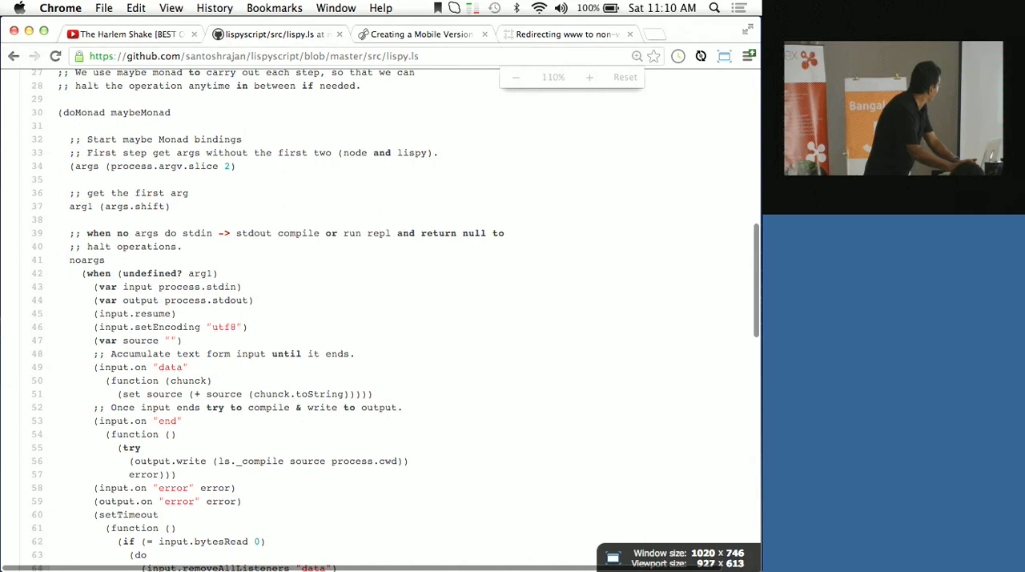
left_click(589, 77)
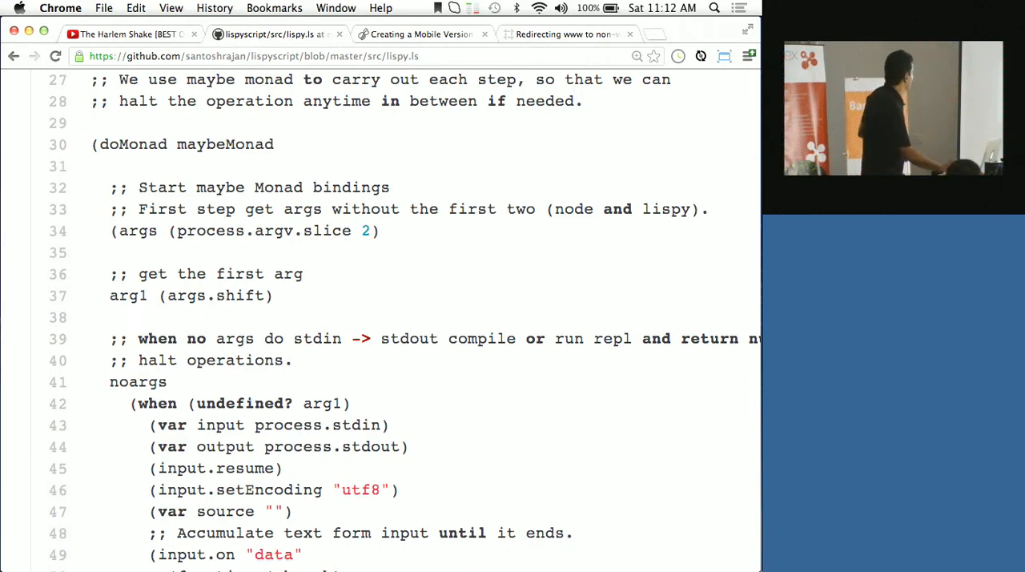
Scroll through the outfile, compile and child-process run sections to the end of lispy.ls.
scroll("down", 3)
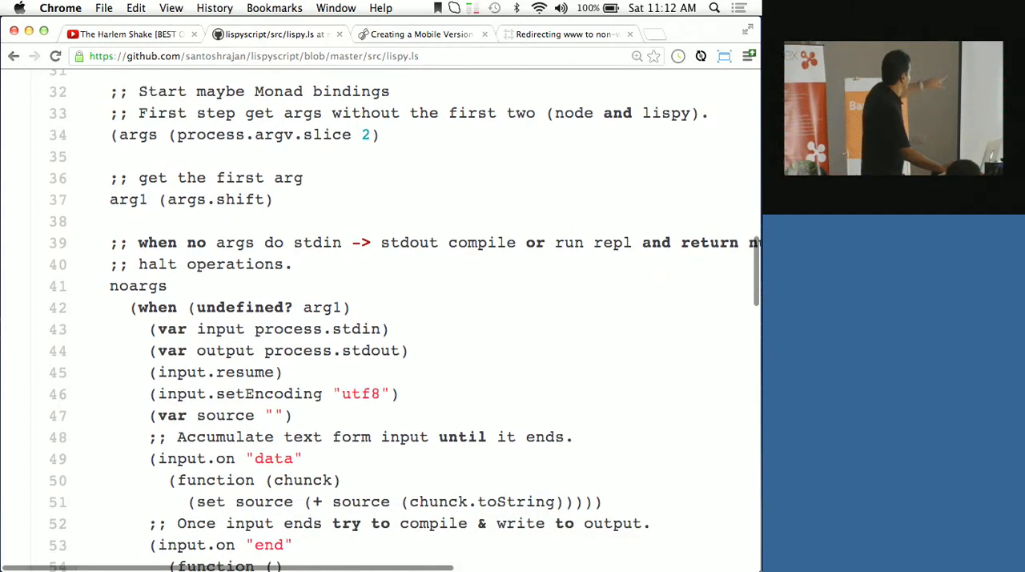
scroll("down", 3)
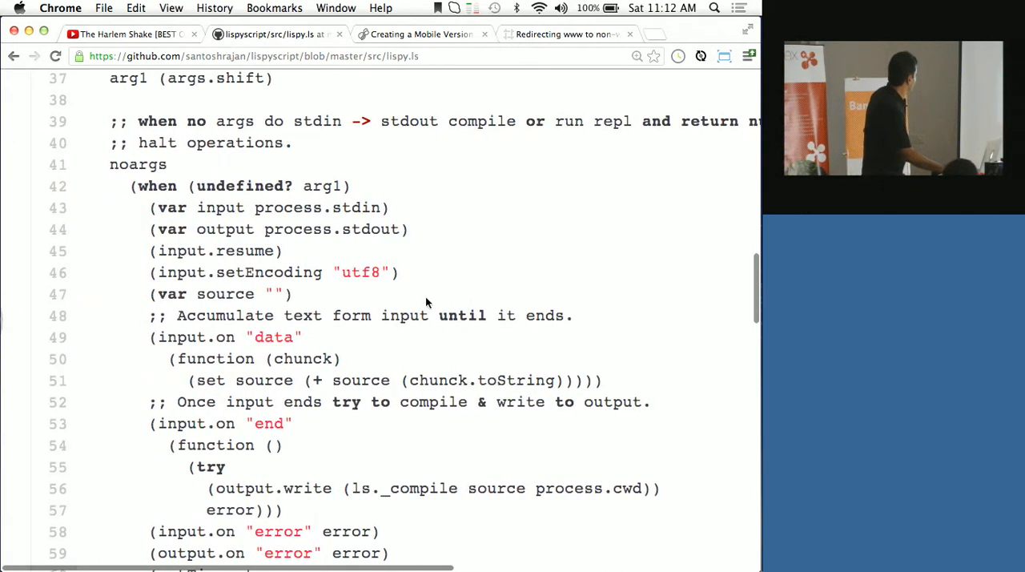
scroll("down", 3)
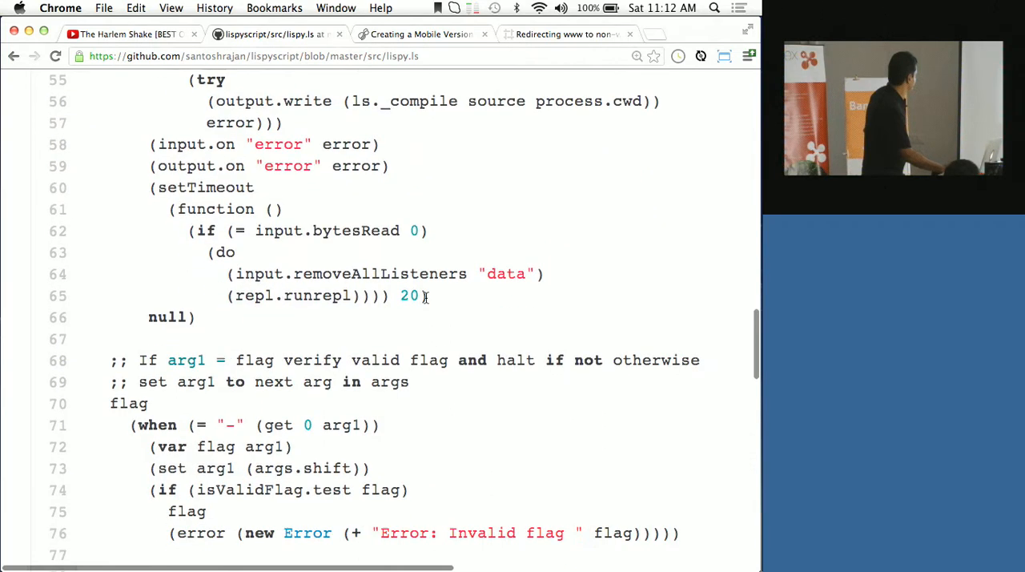
scroll("down", 3)
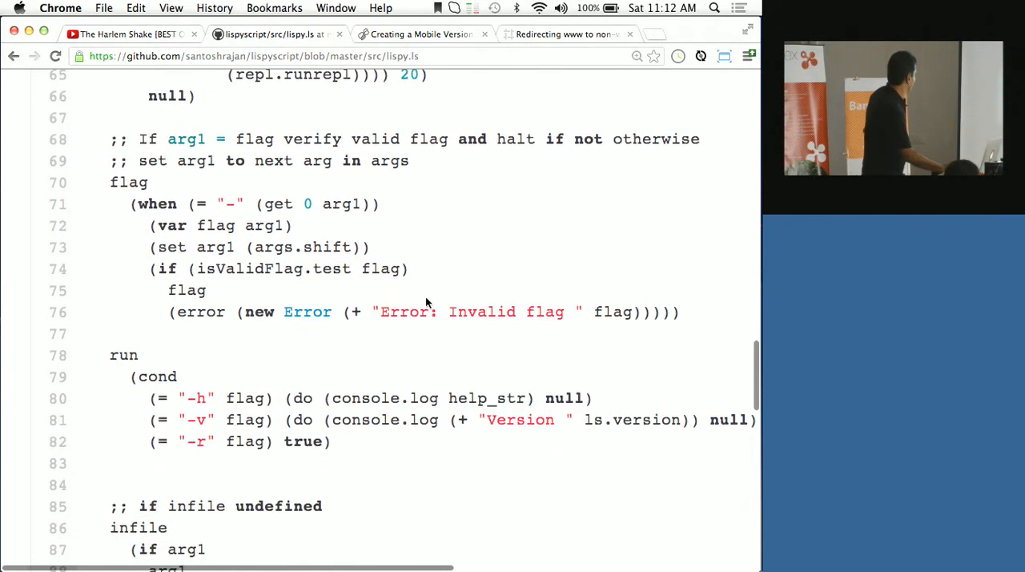
scroll("down", 3)
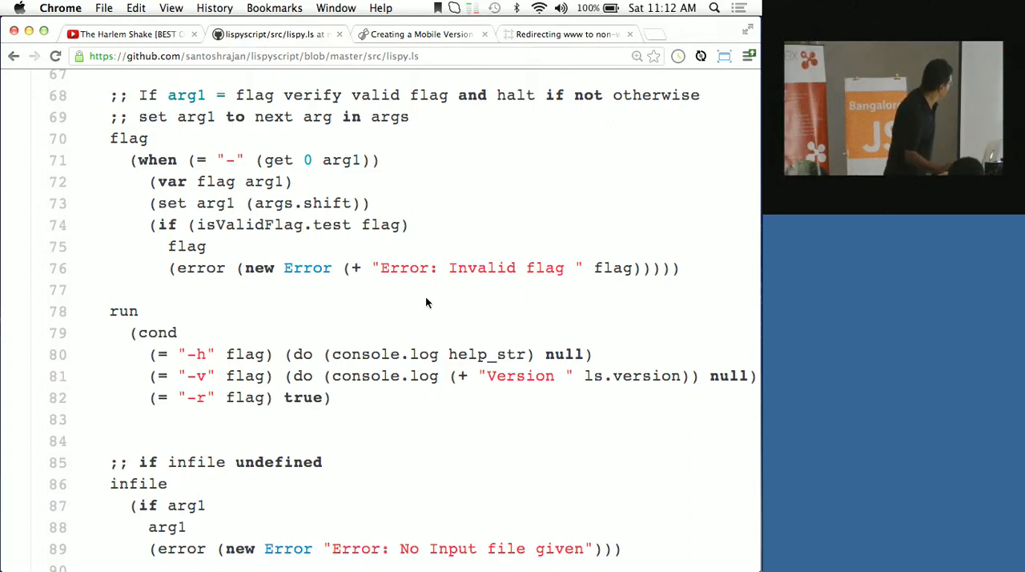
scroll("down", 3)
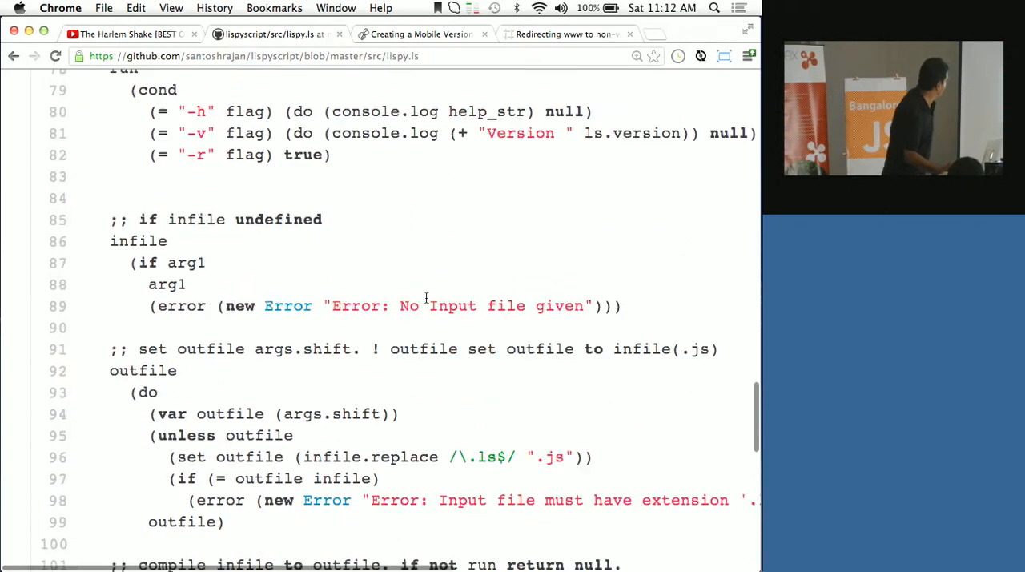
scroll("down", 3)
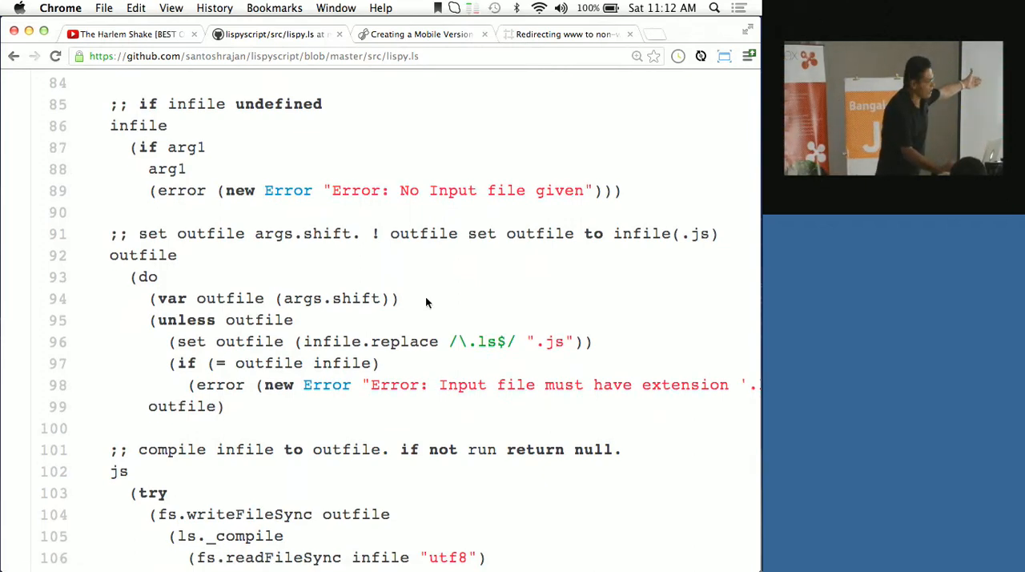
scroll("down", 3)
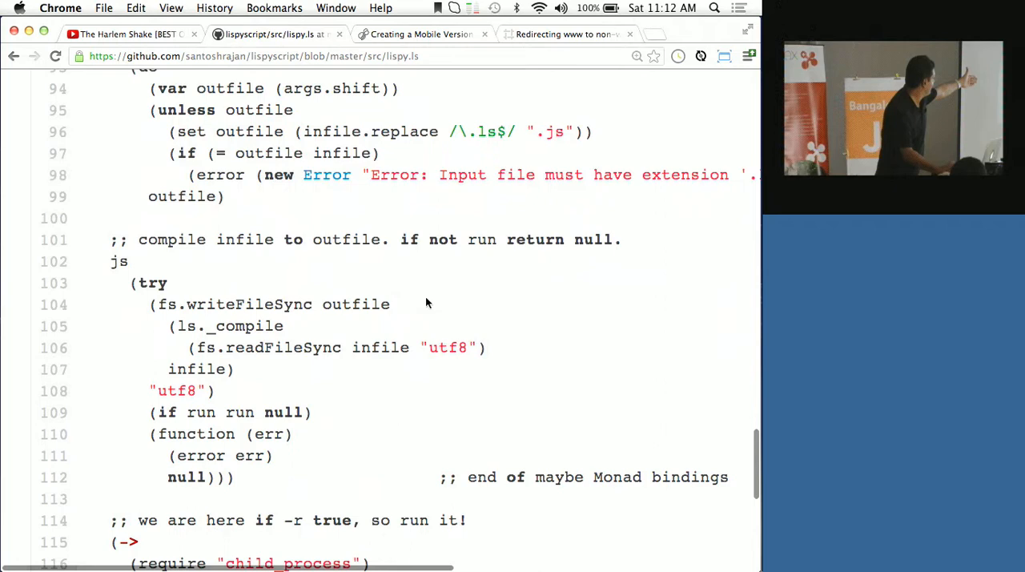
scroll("down", 3)
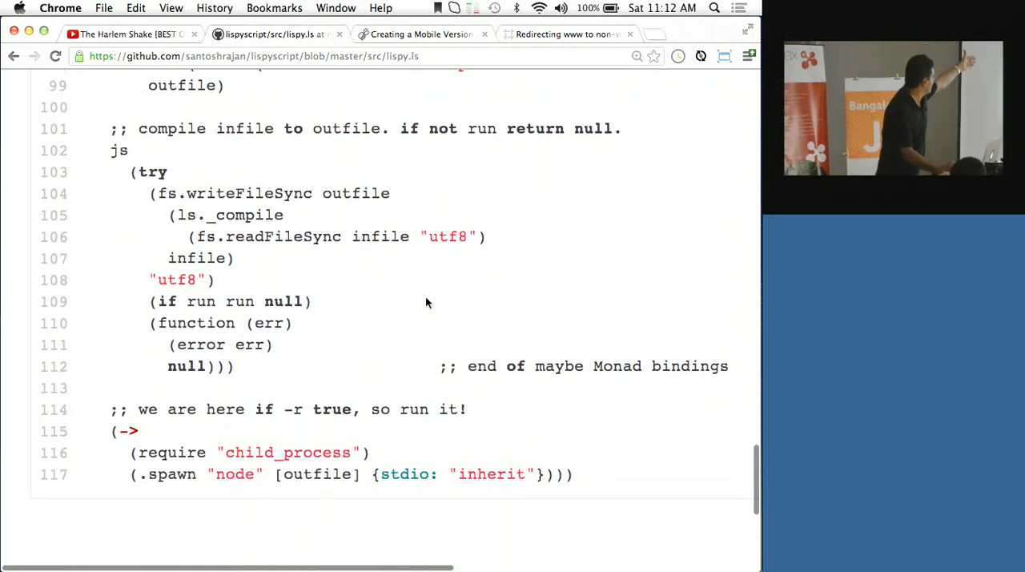
scroll("down", 3)
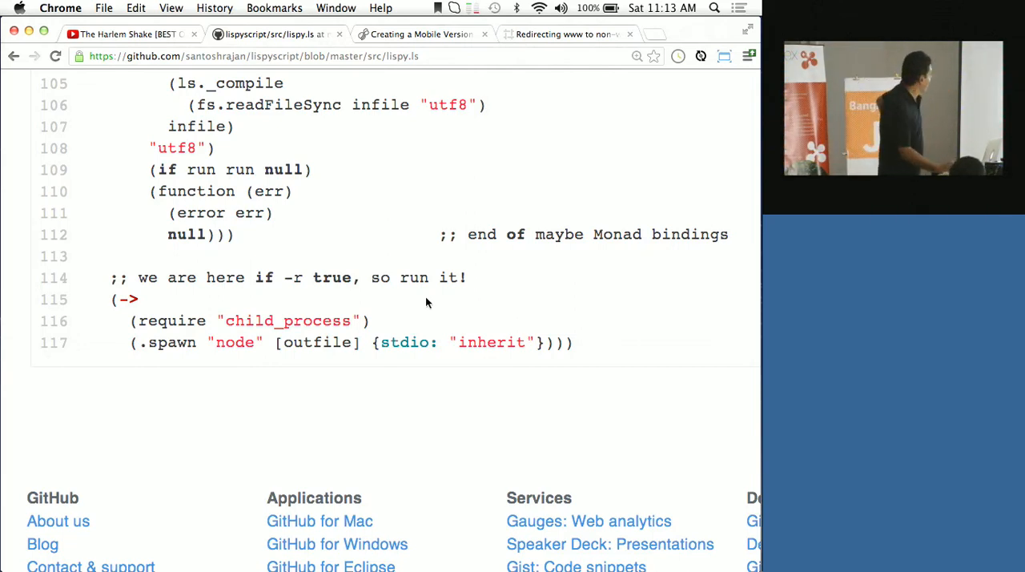
Scroll back toward the help_str usage block listing the -h, -r and -v options.
scroll("down", 3)
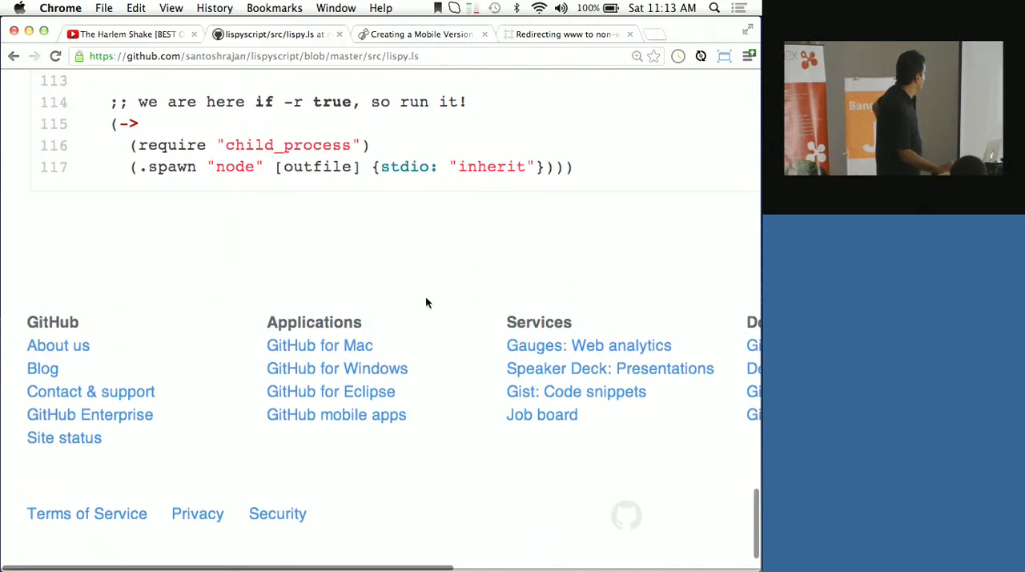
scroll("up", 3)
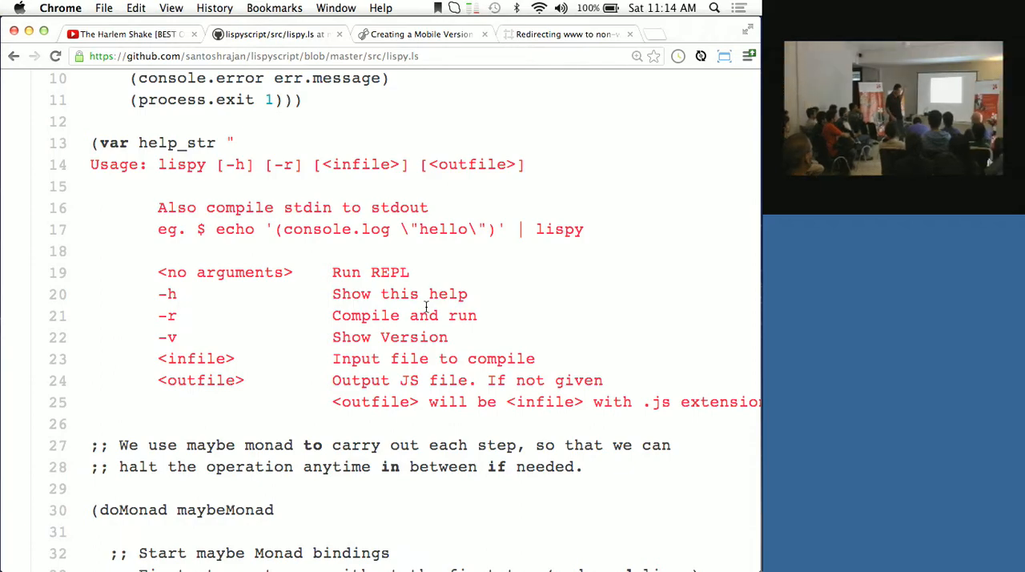
Return to the lispyscript.com homepage with its overview and features list.
scroll("down", 3)
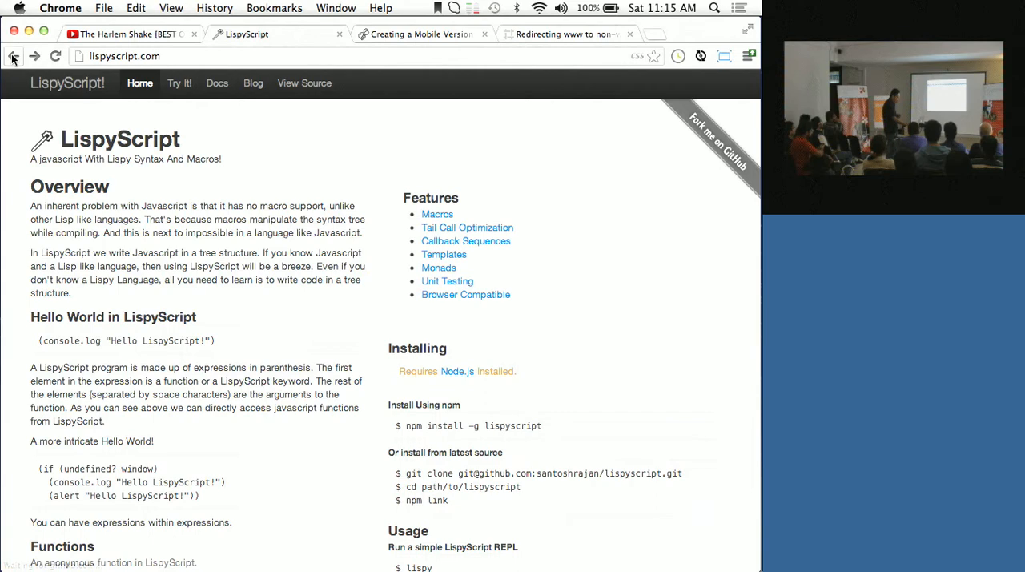
Use the Try It! nav link to show sample LispyScript beside its generated JavaScript.
left_click(179, 82)
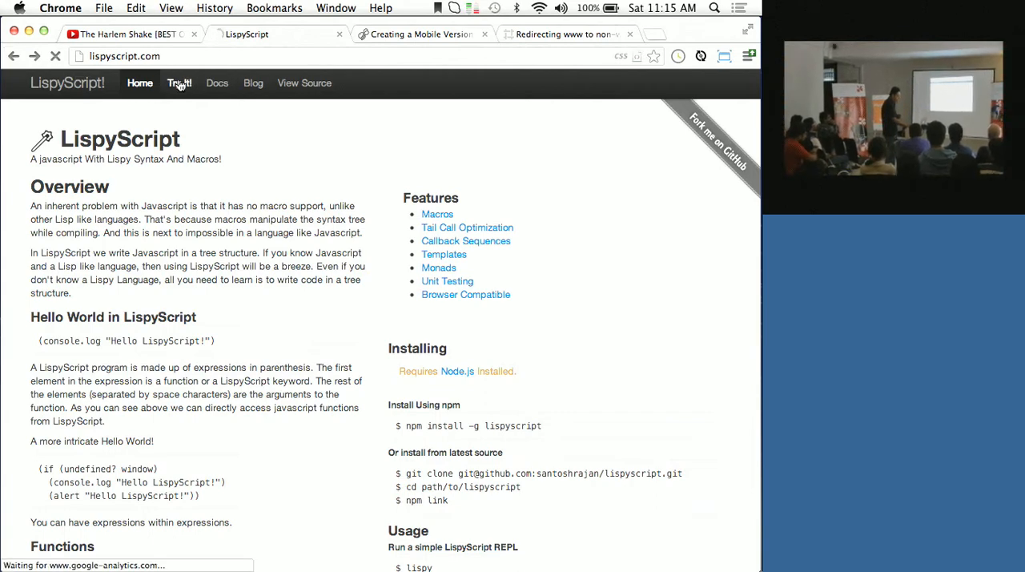
left_click(180, 82)
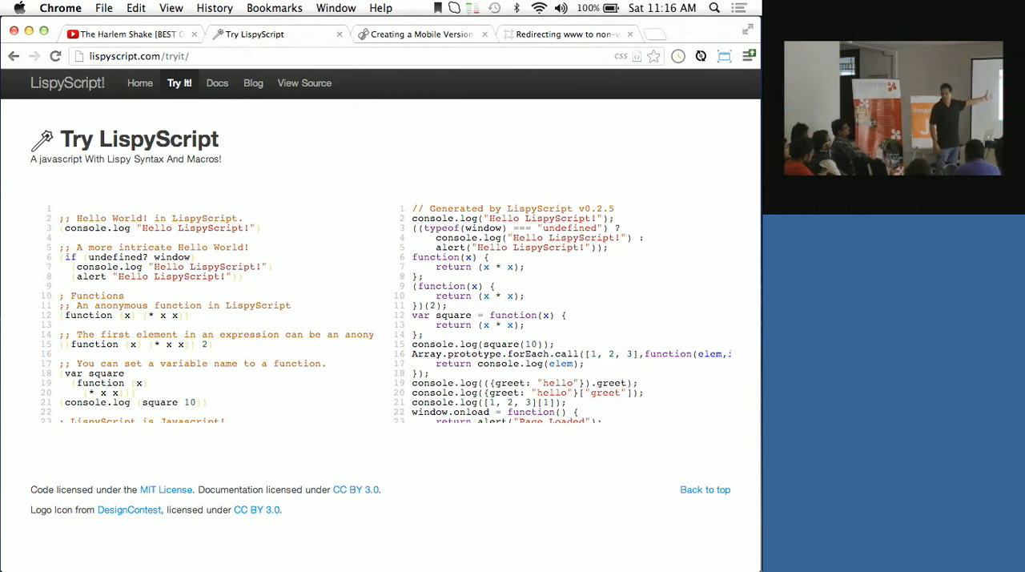
Poke at the sample LispyScript editor, then go back to the homepage's features list.
left_click(60, 218)
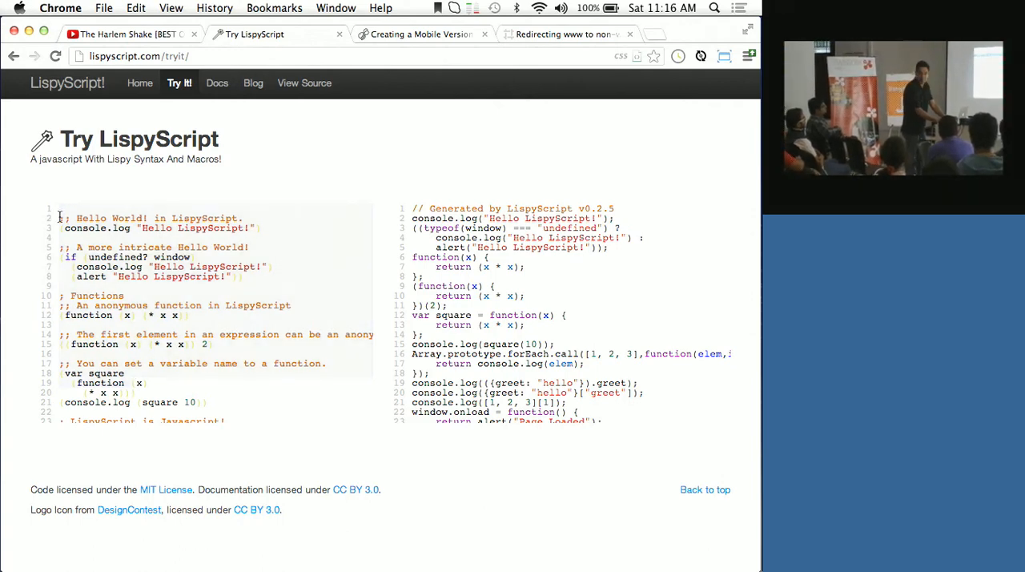
mouse_move(61, 221)
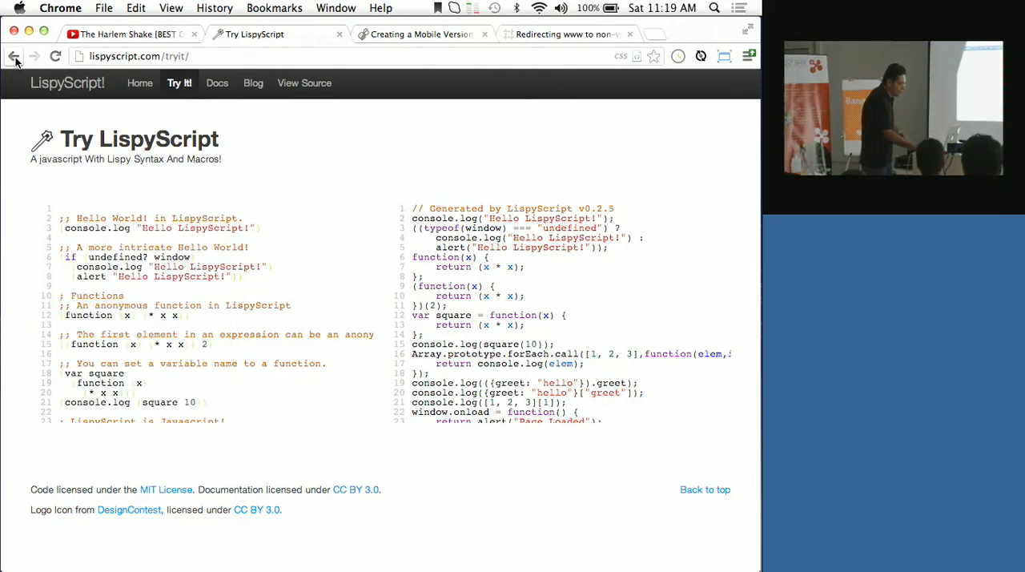
left_click(13, 56)
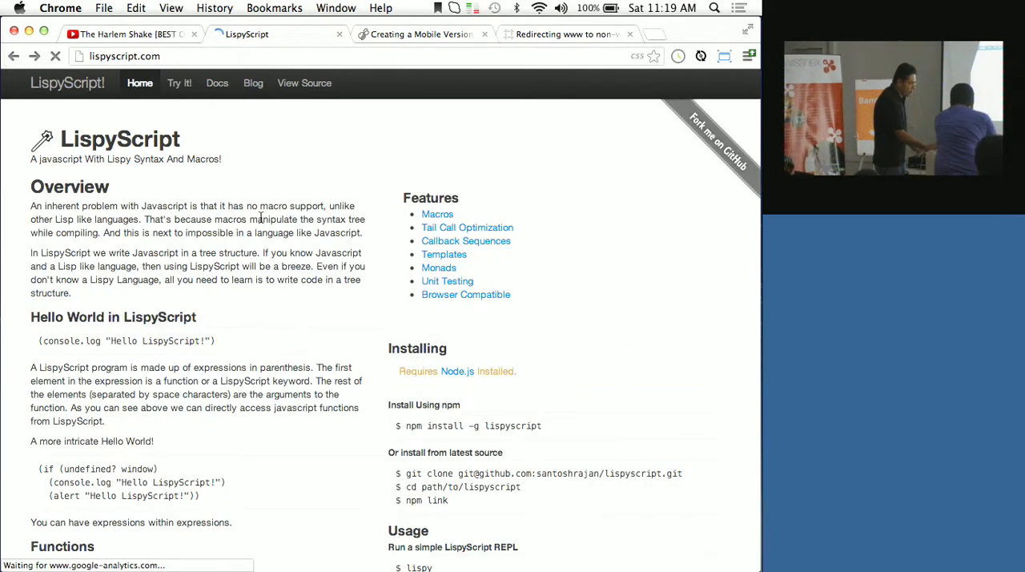